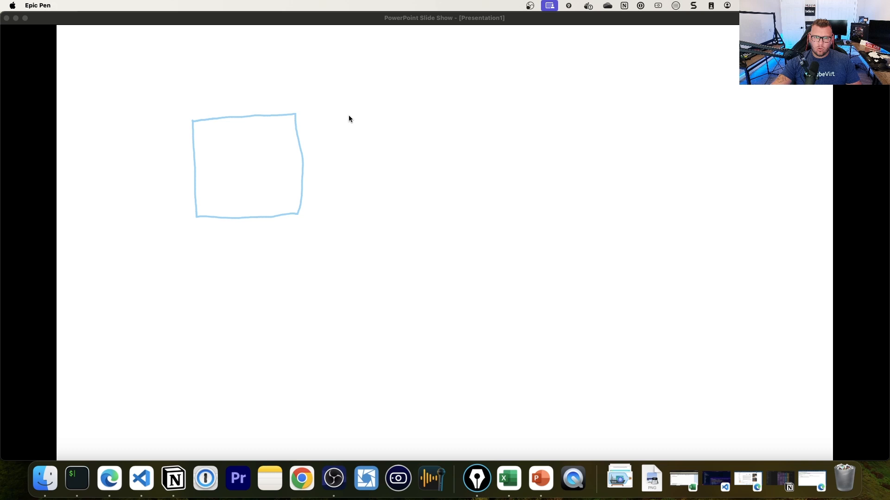
# Draw the box diagram, bracket the right two boxes and label them 'pods'.
pyautogui.moveTo(352, 110); pyautogui.dragTo(439, 211)
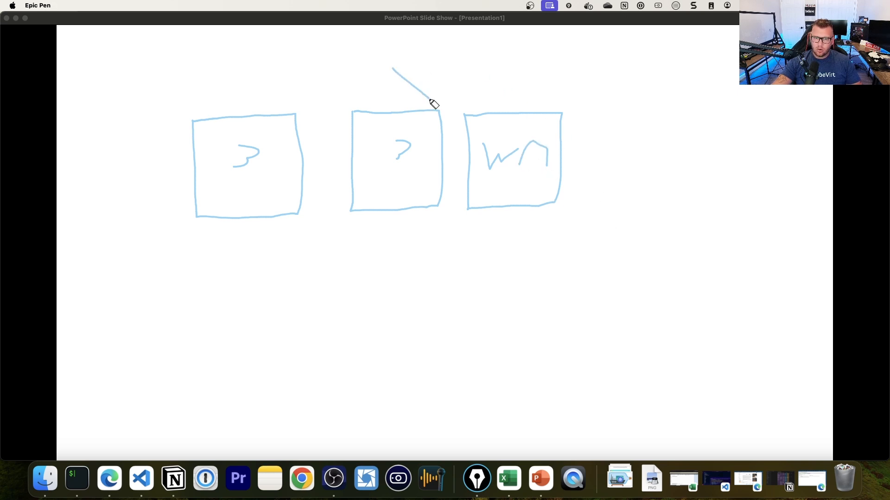
pyautogui.moveTo(430, 102); pyautogui.dragTo(497, 77)
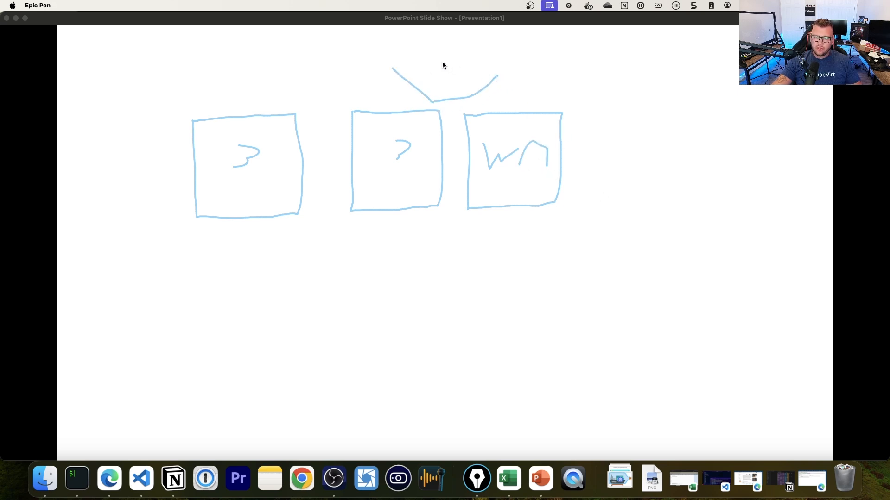
pyautogui.moveTo(434, 67); pyautogui.dragTo(446, 65)
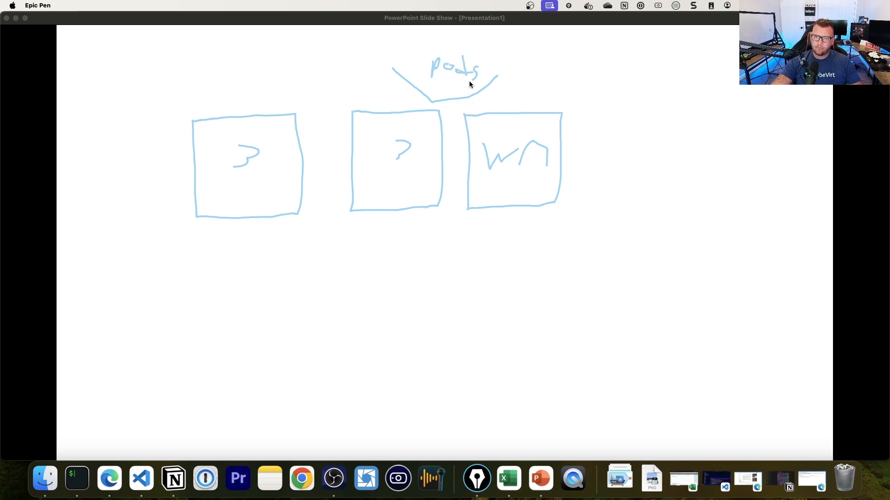
pyautogui.moveTo(452, 229)
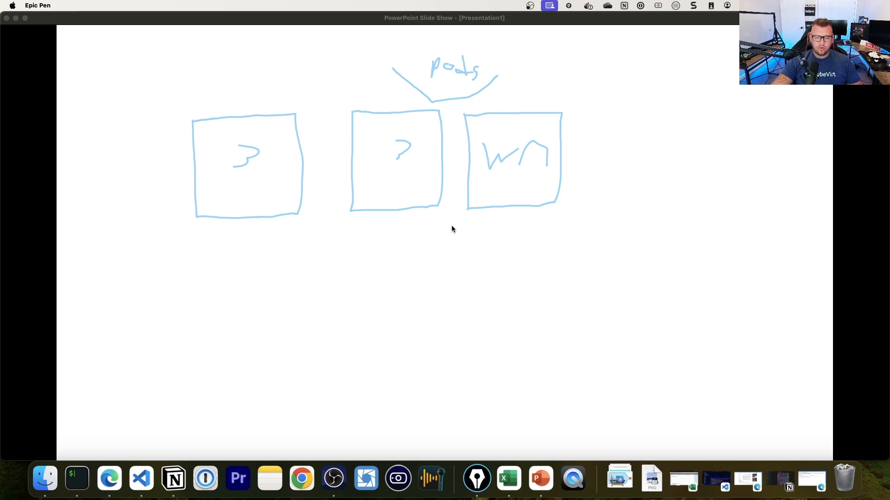
pyautogui.moveTo(236, 142)
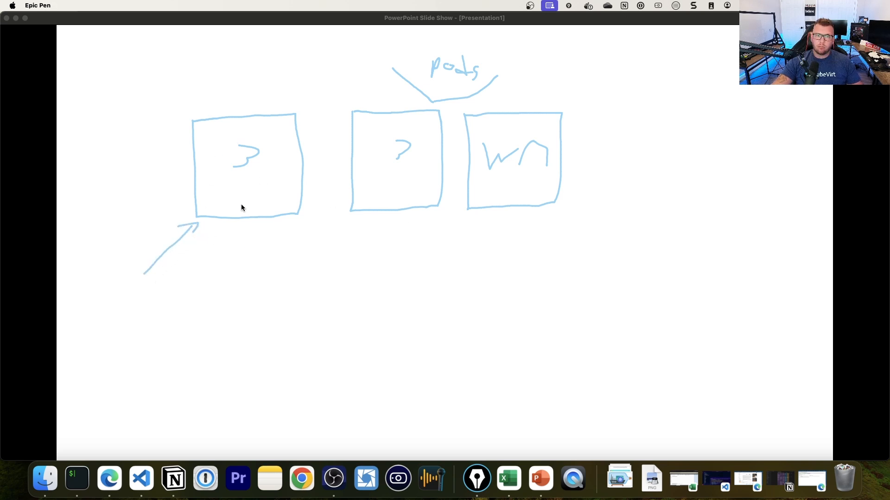
# Sketch a face arrowing into box one, an arrow to box two, and a fork with shapes below boxes two and three.
pyautogui.moveTo(145, 273); pyautogui.dragTo(130, 289)
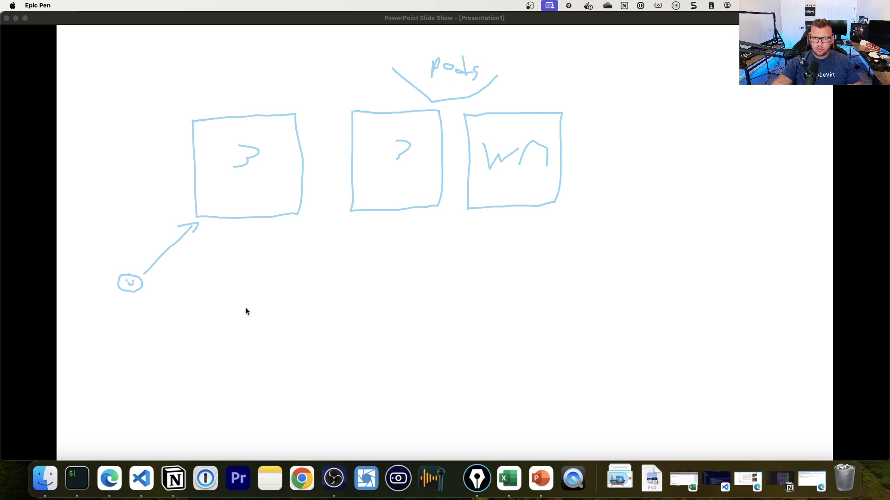
pyautogui.moveTo(263, 254)
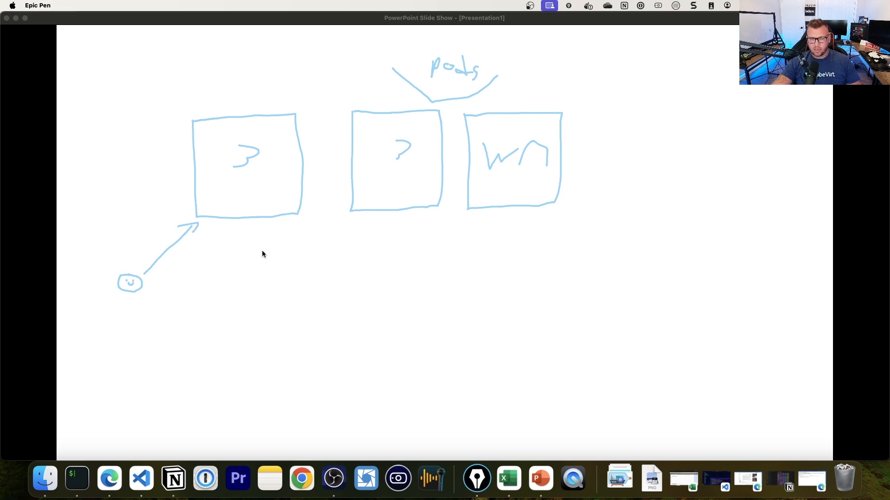
pyautogui.moveTo(173, 299)
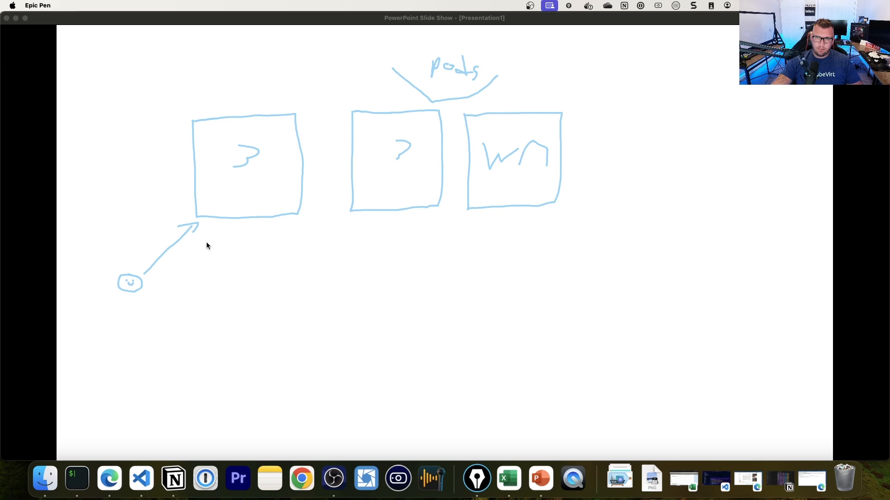
pyautogui.moveTo(213, 172)
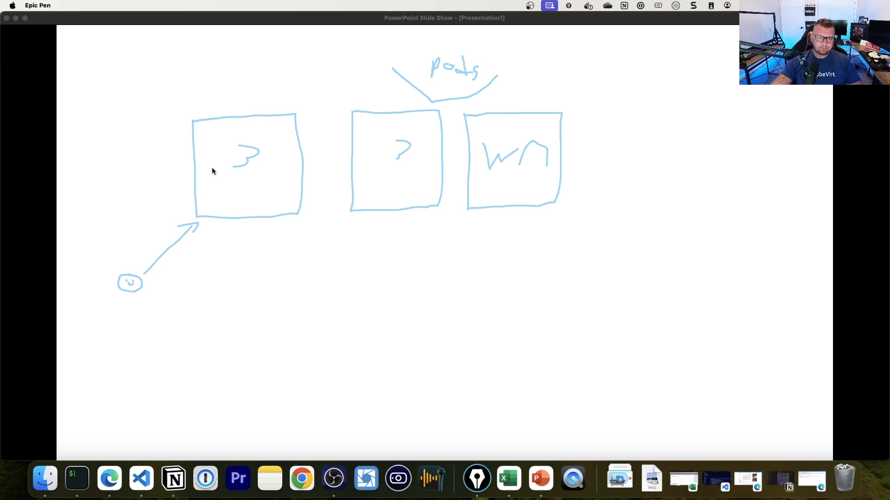
pyautogui.moveTo(284, 194)
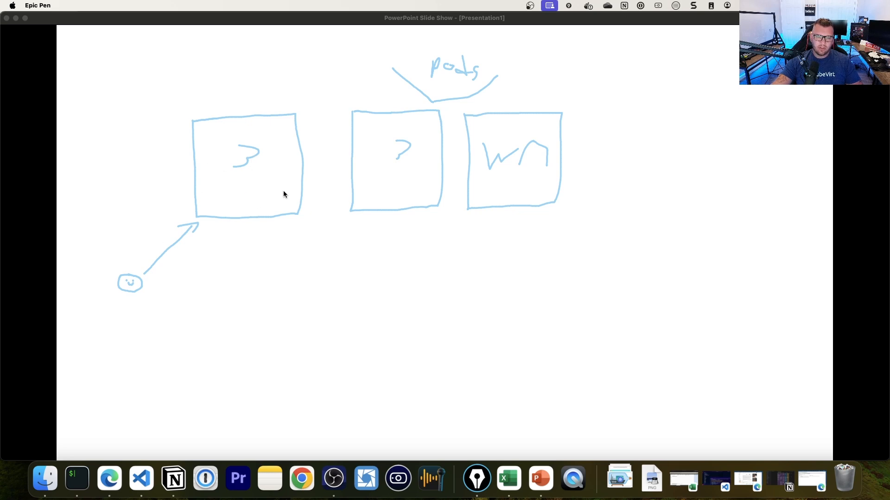
pyautogui.moveTo(306, 167); pyautogui.dragTo(332, 169)
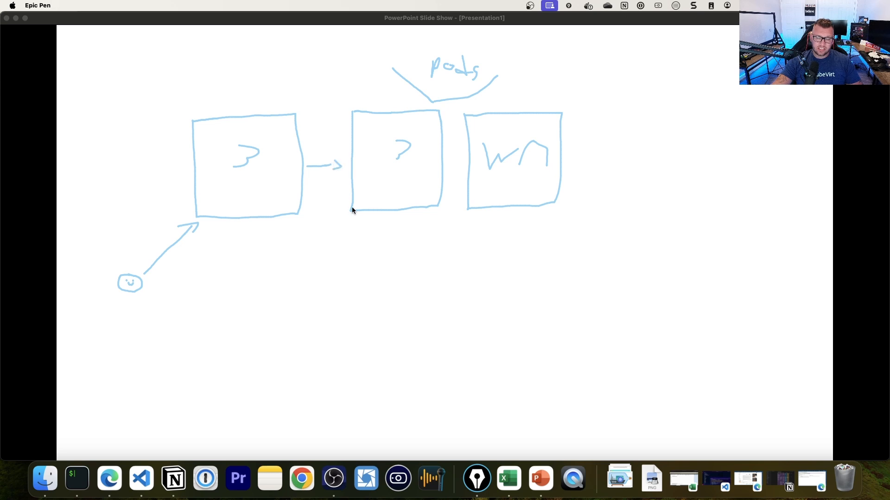
pyautogui.moveTo(412, 141)
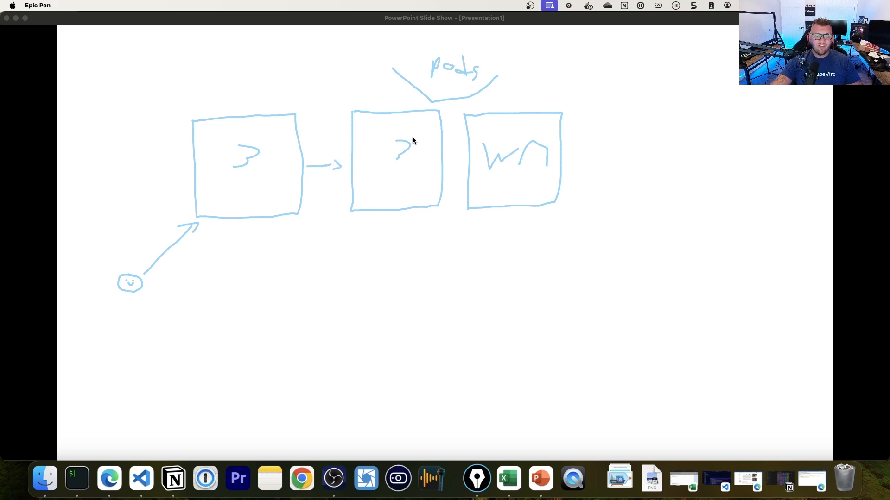
pyautogui.moveTo(409, 148)
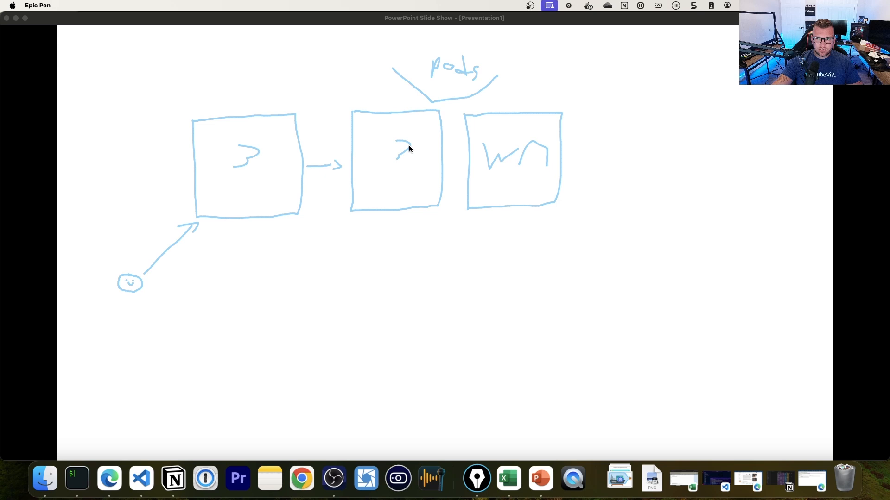
pyautogui.moveTo(419, 232); pyautogui.dragTo(489, 232)
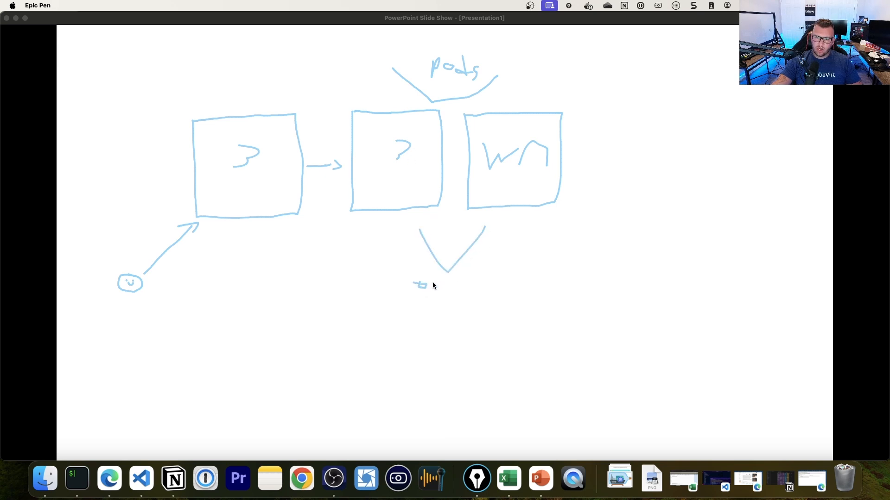
pyautogui.moveTo(428, 285); pyautogui.dragTo(455, 286)
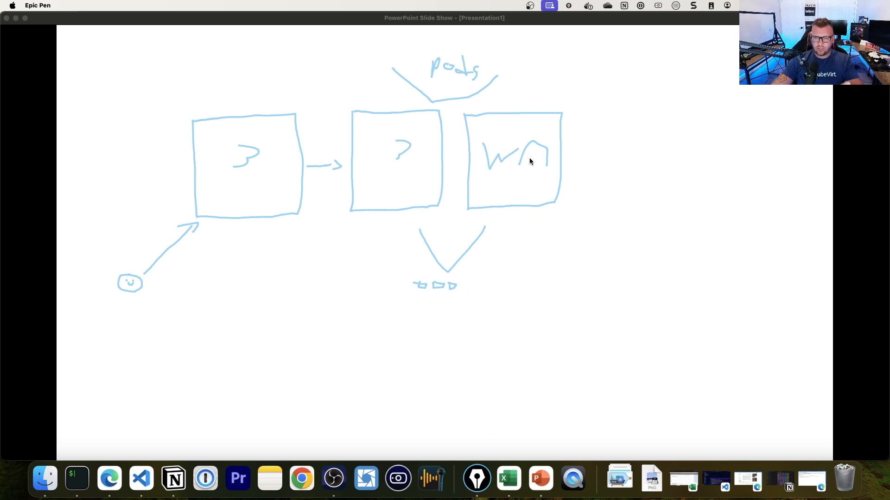
pyautogui.moveTo(312, 173)
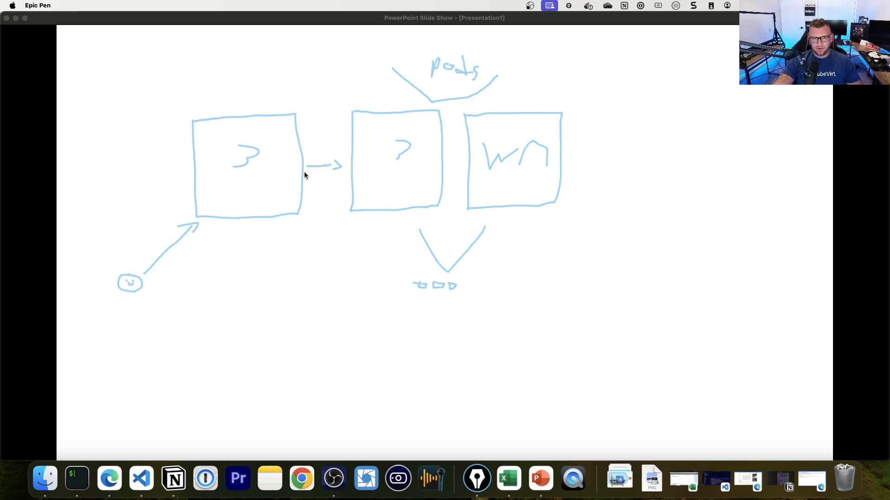
pyautogui.moveTo(353, 156)
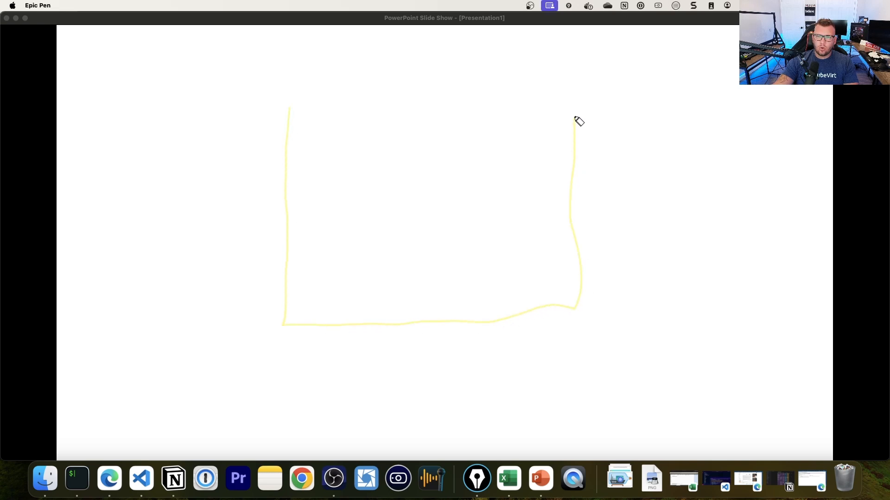
# Close the yellow box, write 'Cp' inside, then add a pink label beneath and a pink line above.
pyautogui.moveTo(572, 107); pyautogui.dragTo(286, 107)
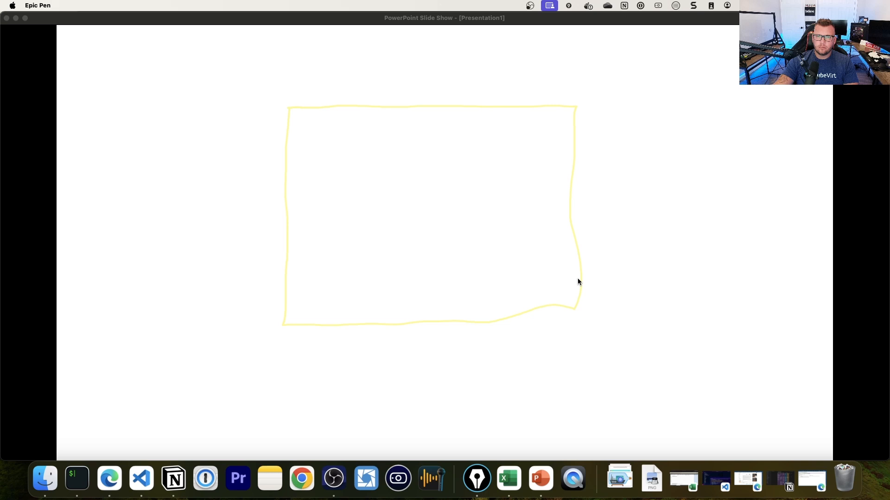
pyautogui.moveTo(390, 191)
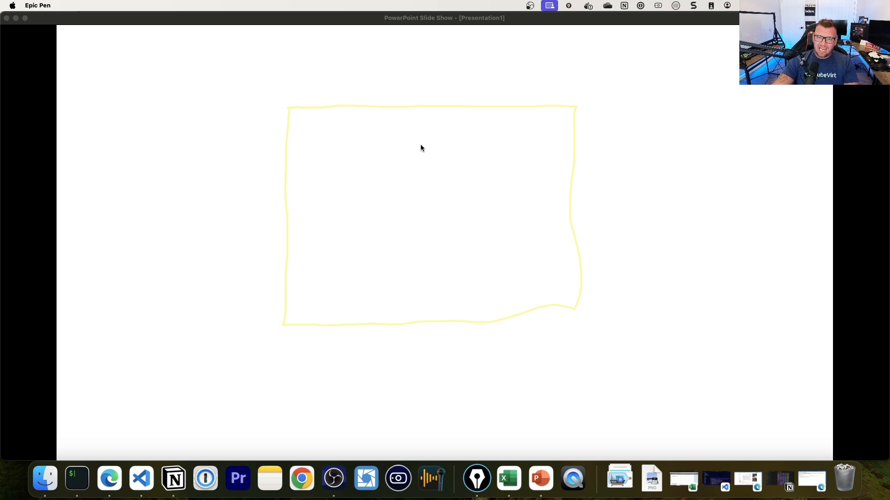
pyautogui.moveTo(391, 139); pyautogui.dragTo(406, 171)
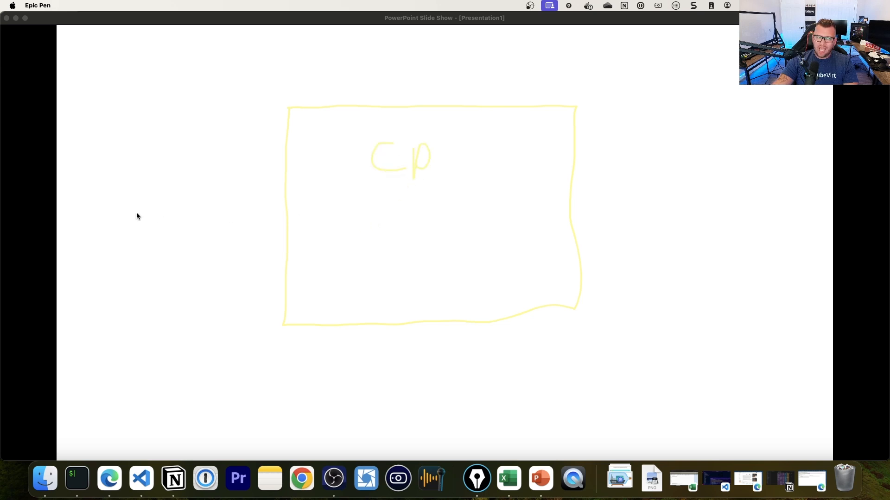
pyautogui.moveTo(355, 252)
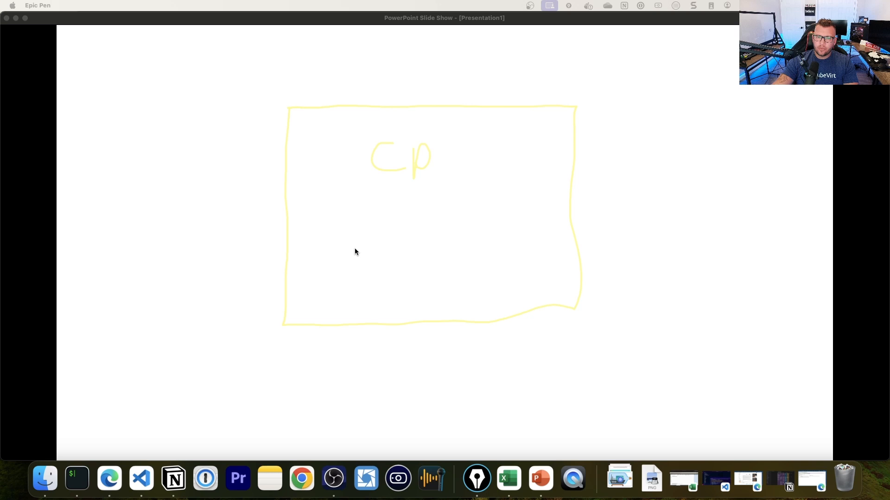
pyautogui.moveTo(368, 214); pyautogui.dragTo(422, 220)
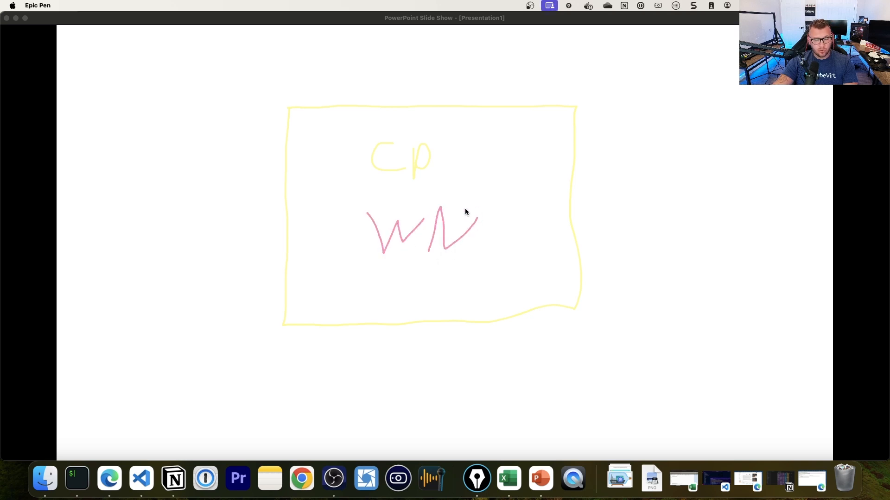
pyautogui.moveTo(483, 256)
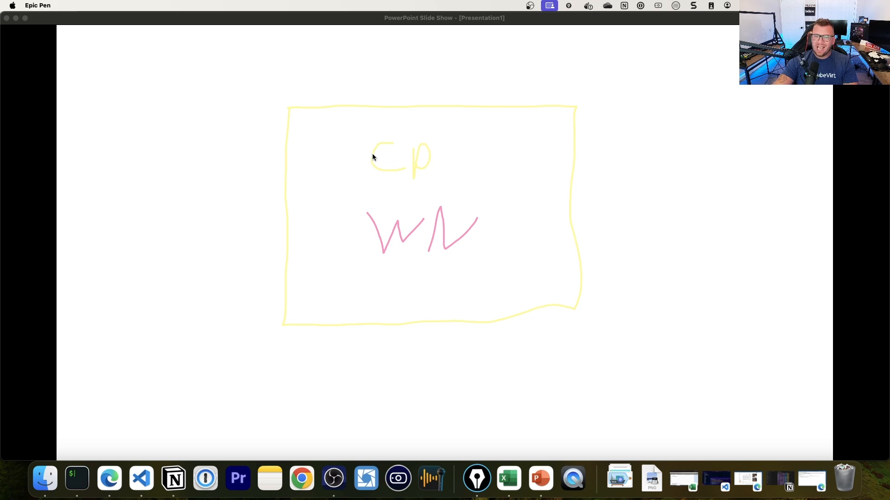
pyautogui.moveTo(422, 59); pyautogui.dragTo(422, 91)
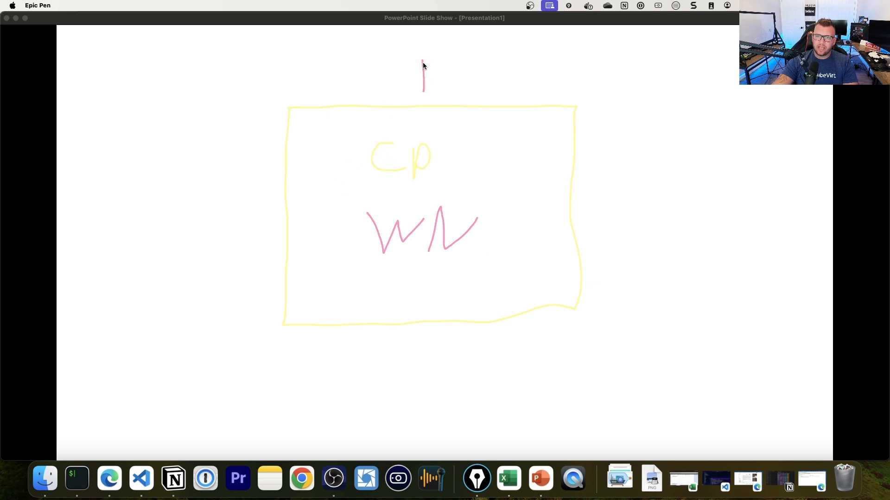
pyautogui.moveTo(422, 85); pyautogui.dragTo(454, 82)
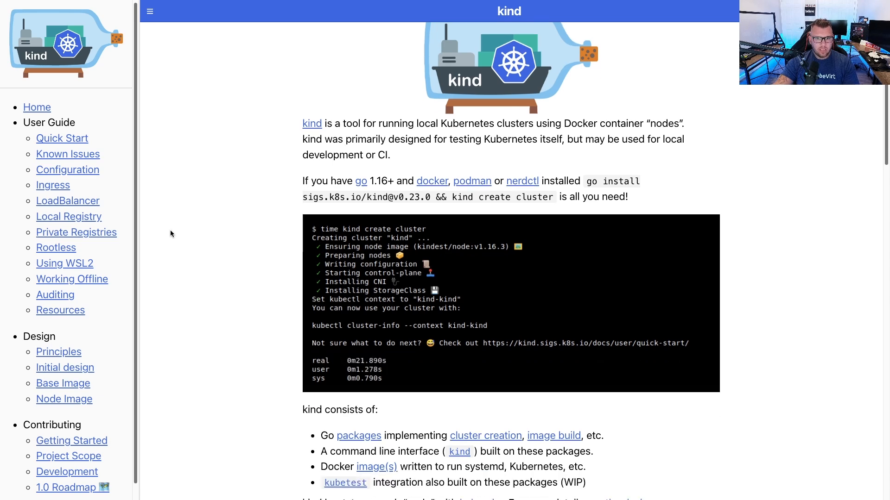
# Scroll the kind Quick Start page down to the package-manager install options such as Homebrew.
pyautogui.scroll(-3)
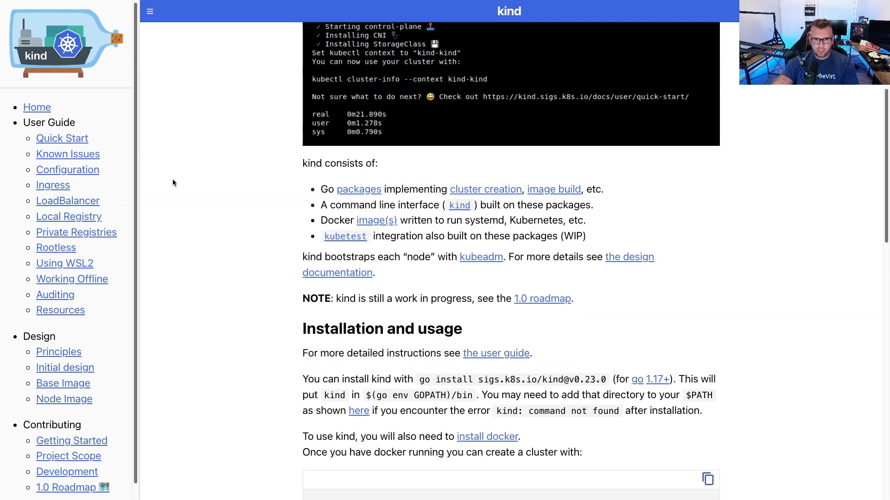
pyautogui.scroll(-3)
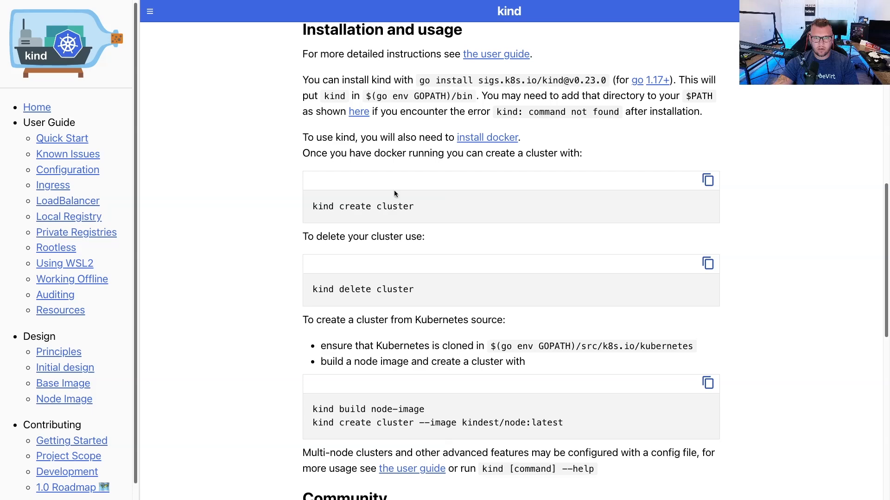
pyautogui.moveTo(386, 300)
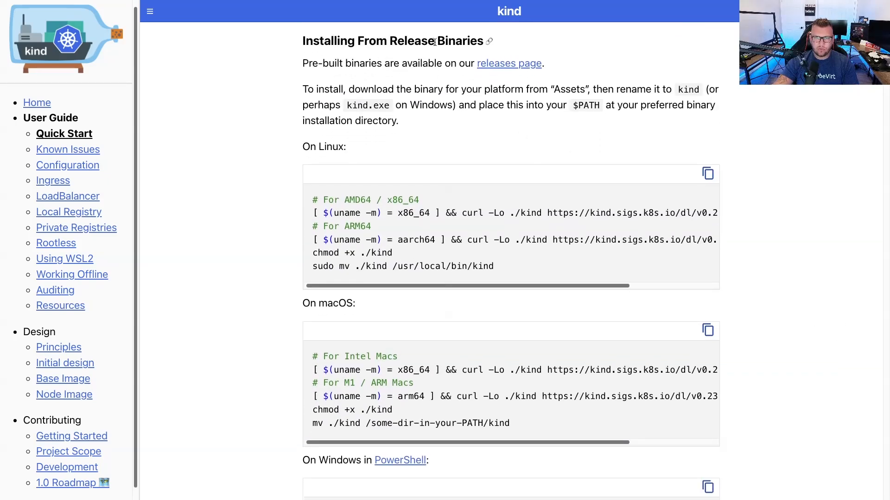
pyautogui.scroll(-3)
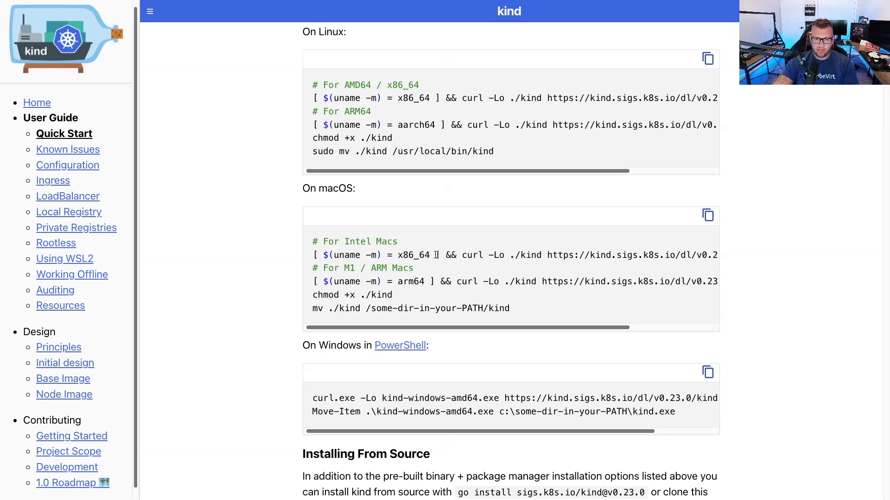
pyautogui.scroll(-3)
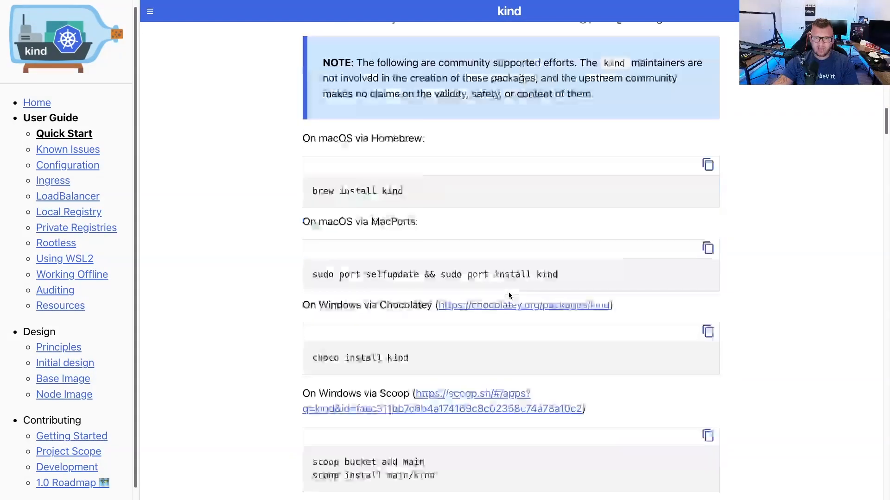
pyautogui.scroll(-3)
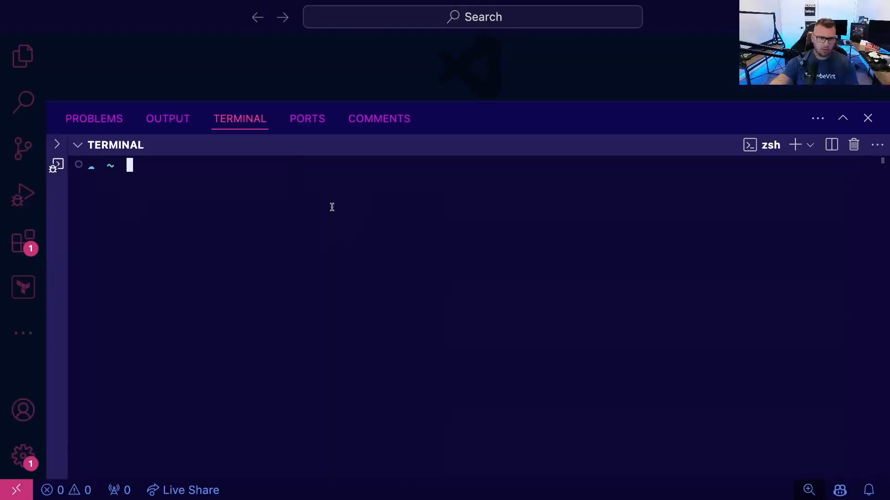
# Run 'brew install kind' in the terminal to get kind and its usage output.
pyautogui.write('brew install kind')
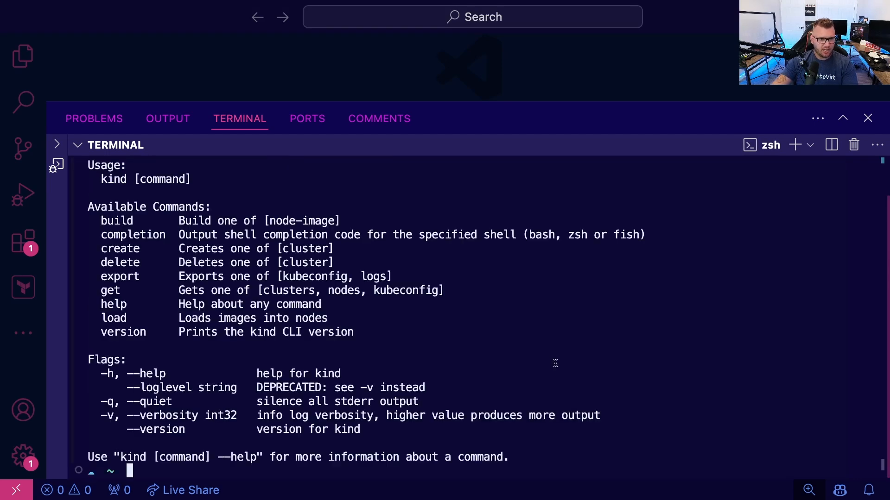
pyautogui.moveTo(264, 264)
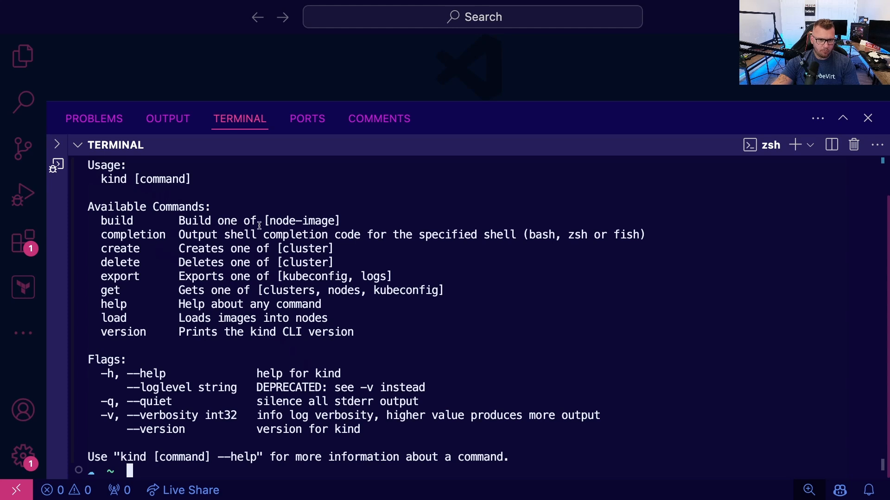
pyautogui.moveTo(372, 251)
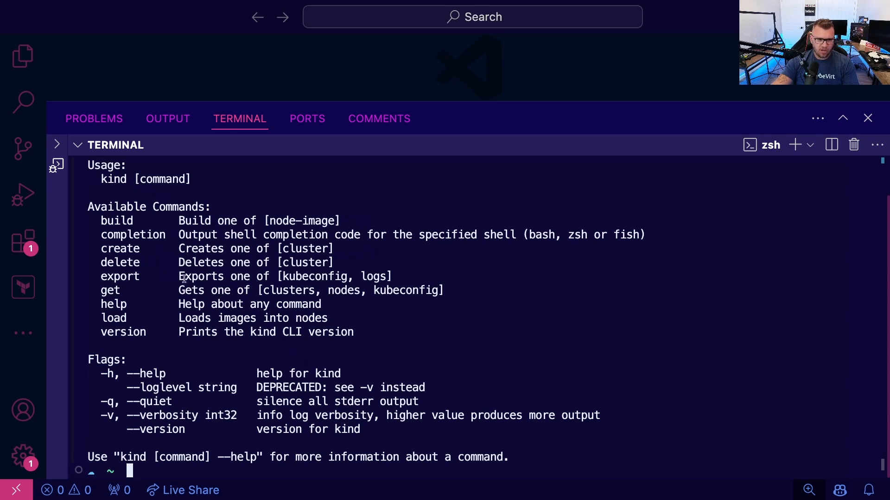
# Run 'kind create --help' then 'kind create cluster --help' to list cluster creation flags.
pyautogui.write('k')
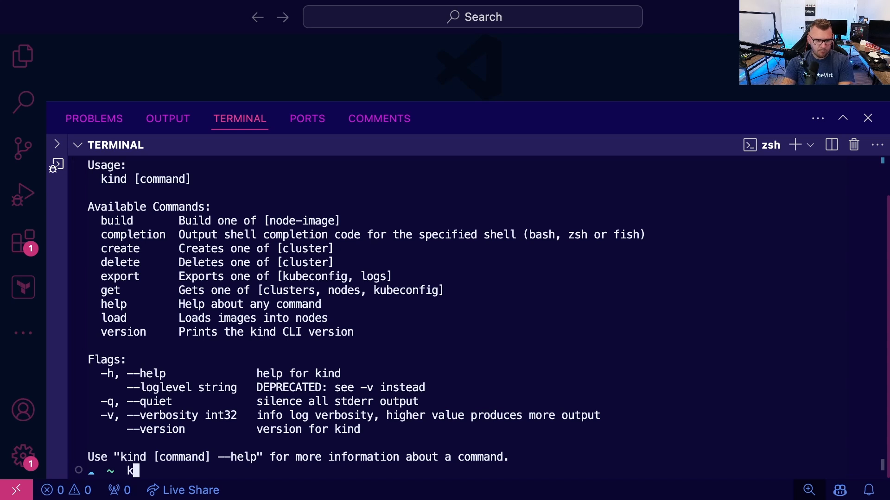
pyautogui.write('ind create --help')
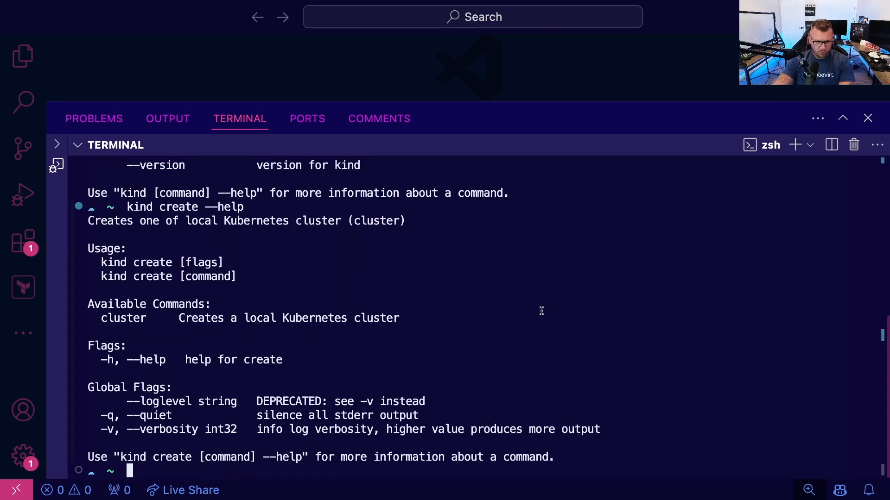
pyautogui.moveTo(164, 418)
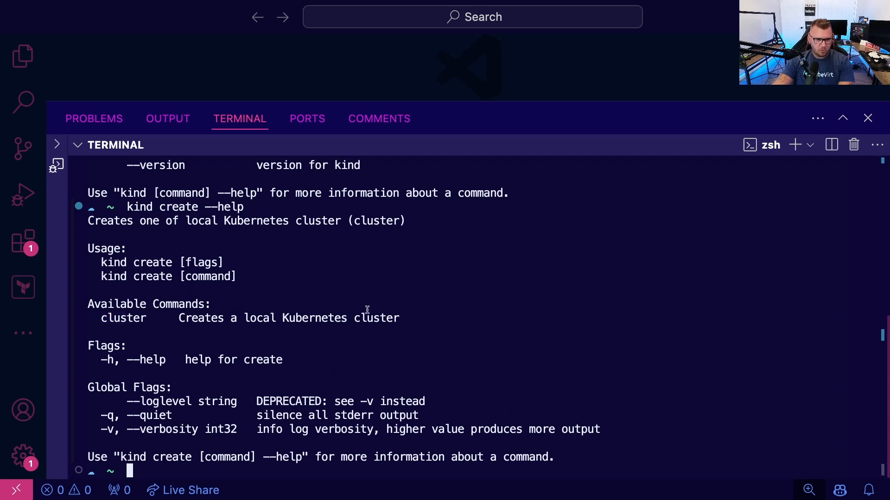
pyautogui.write('kind c')
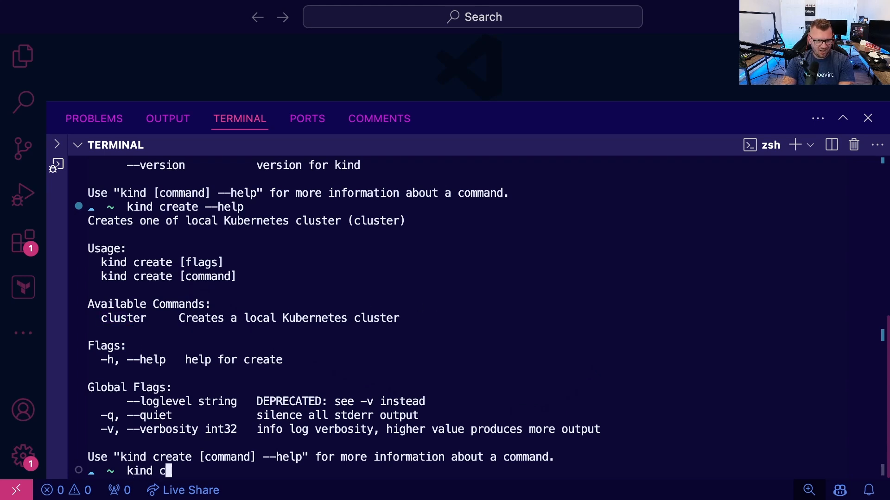
pyautogui.write('reate cluster --help')
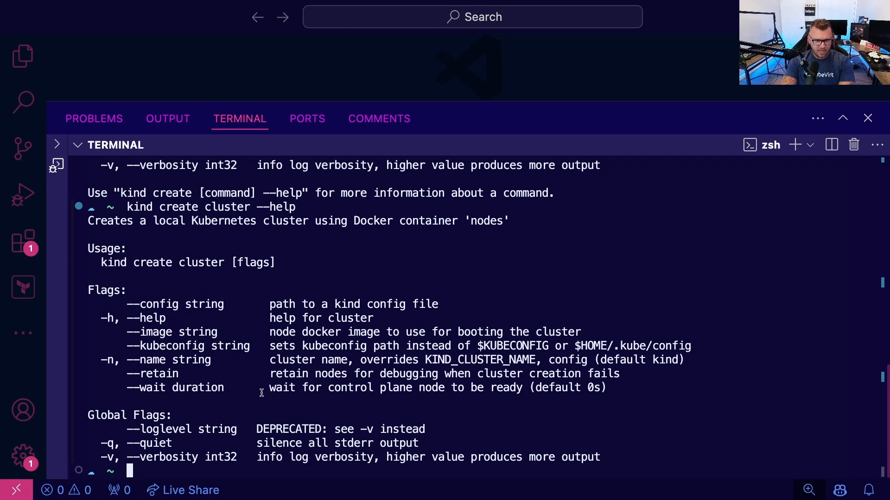
# Run 'kind create cluster --name kindcluster' and wait while the cluster is created.
pyautogui.write('kind create cluster --na')
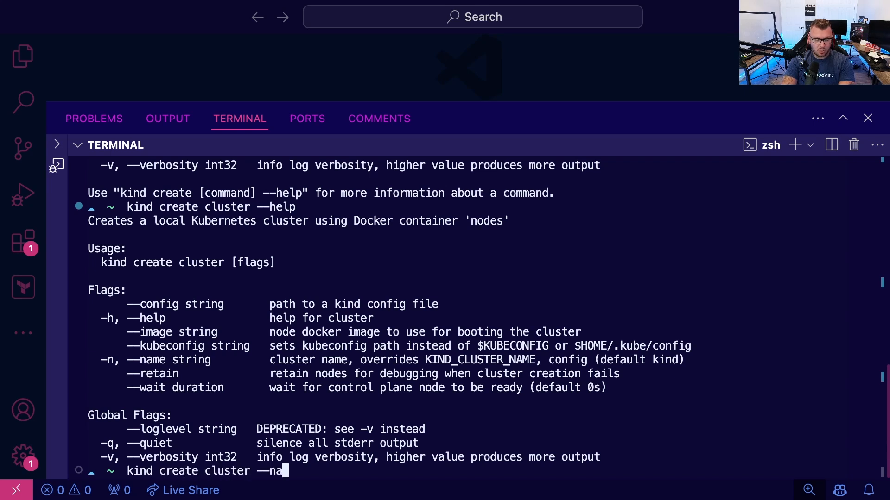
pyautogui.write('me kindcluster')
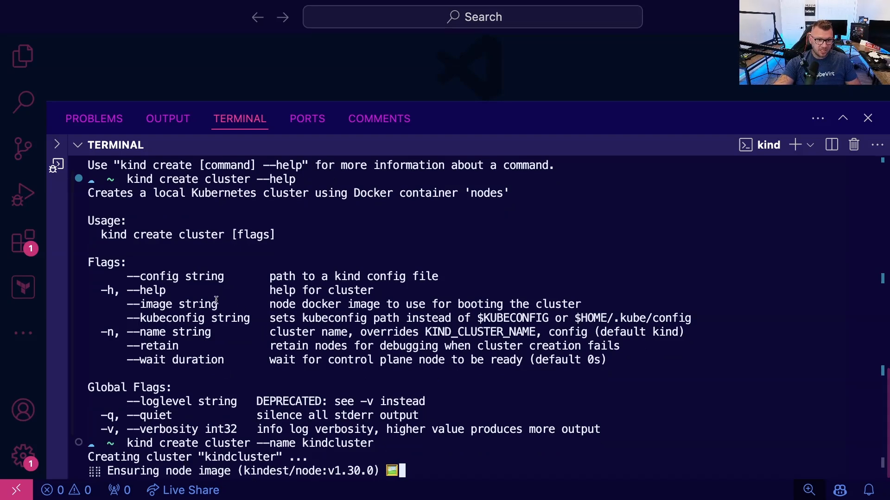
pyautogui.doubleClick(173, 304)
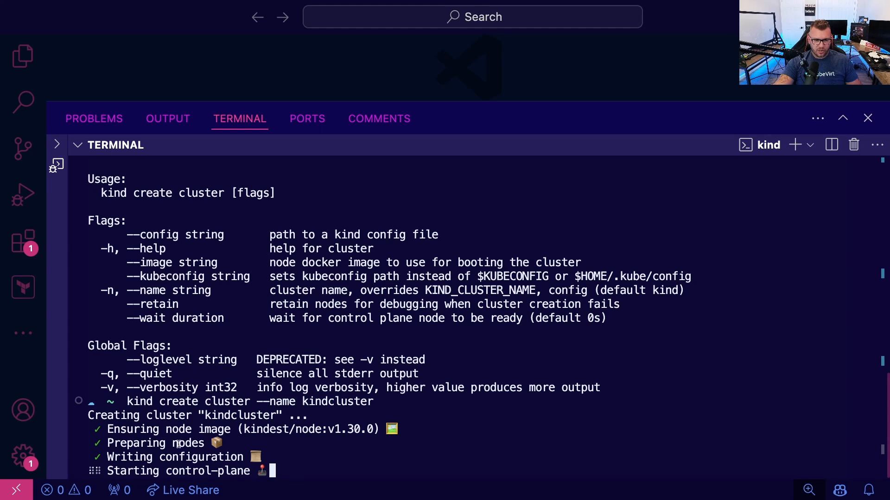
pyautogui.moveTo(318, 461)
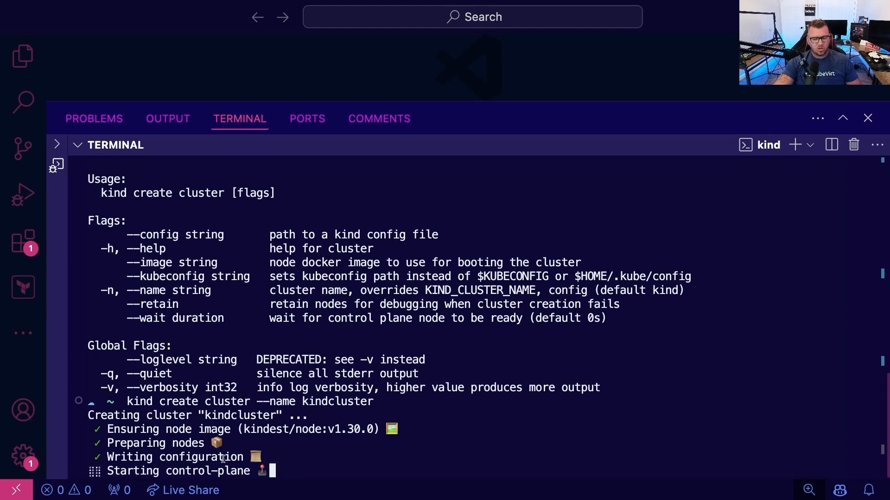
pyautogui.moveTo(536, 409)
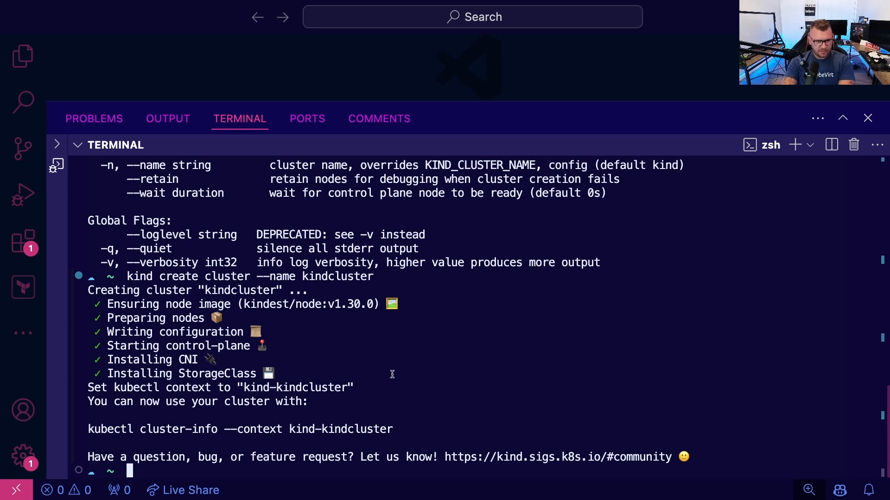
# Run 'kubectl get nodes', then 'kubectl get pods' for the default and kube-system namespaces.
pyautogui.write('kubectl get nodes')
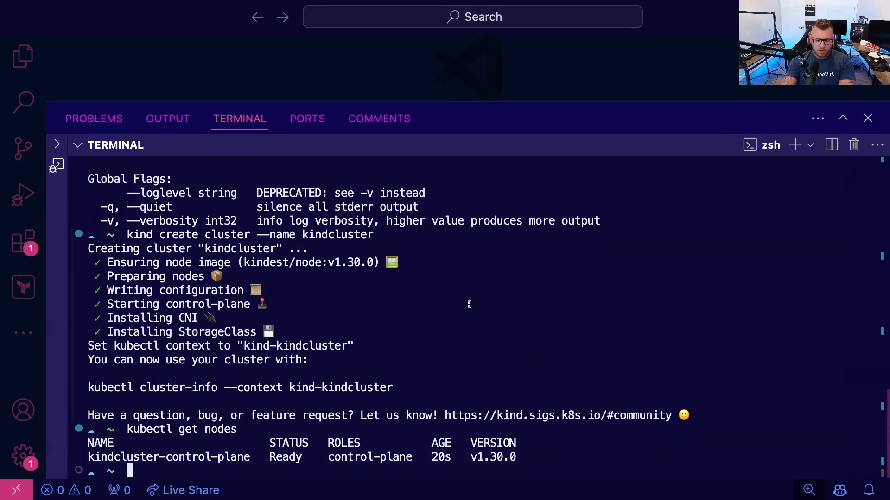
pyautogui.write('kubectl')
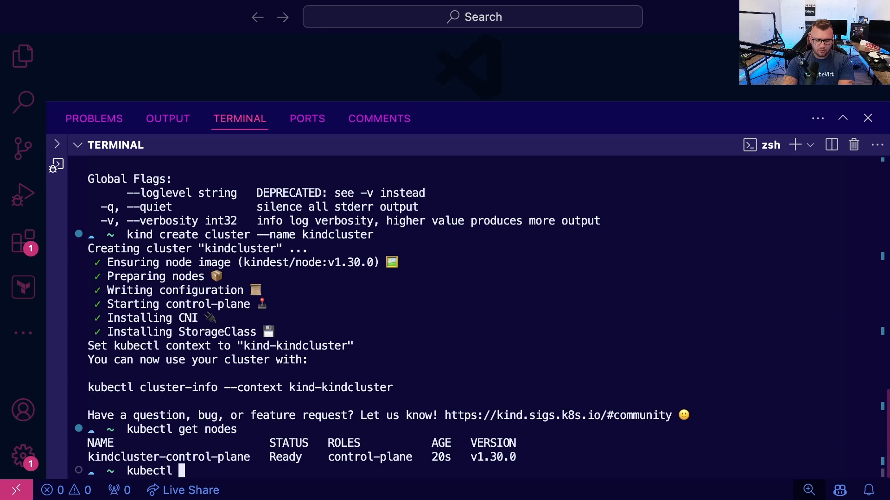
pyautogui.write('get pods -n default')
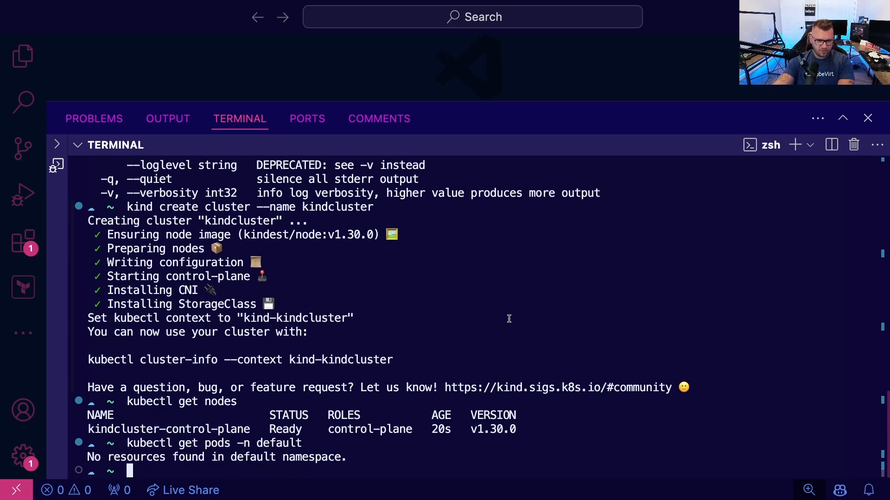
pyautogui.write('kubectl get pods -n def')
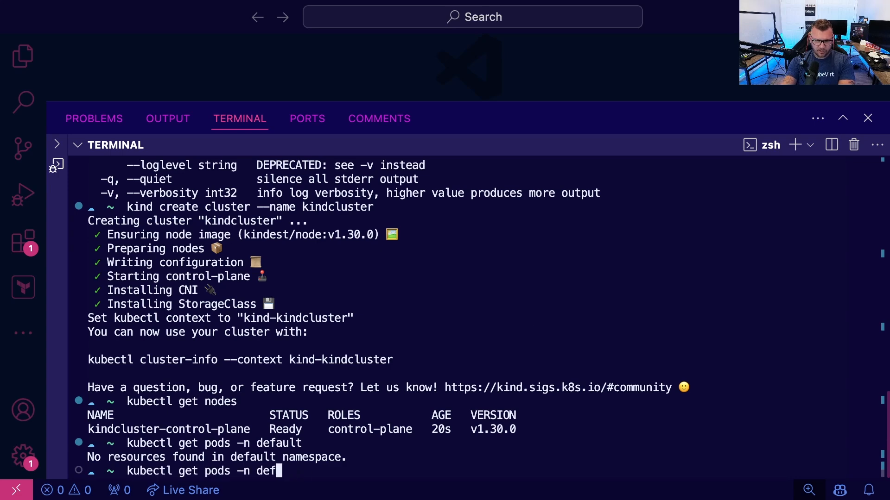
pyautogui.write('kube-system')
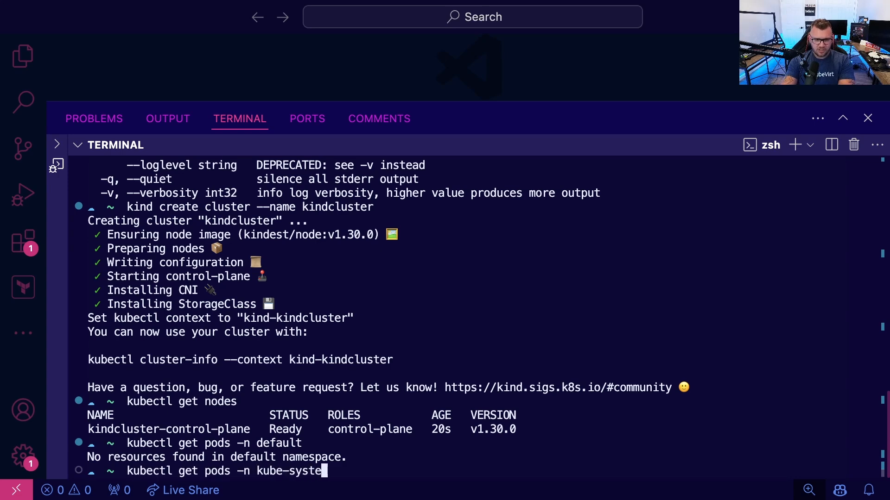